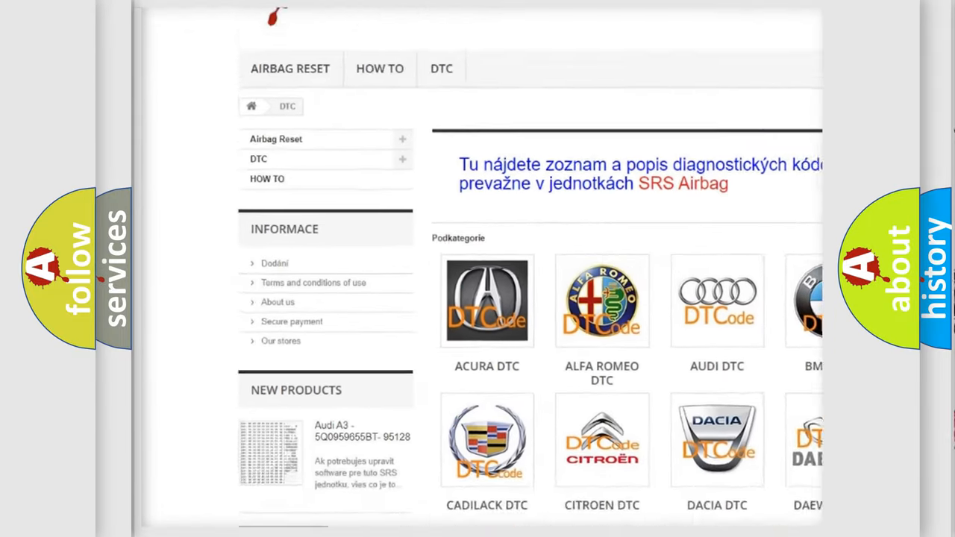
{"action": "scroll", "scroll_direction": "down", "scroll_amount": 3}
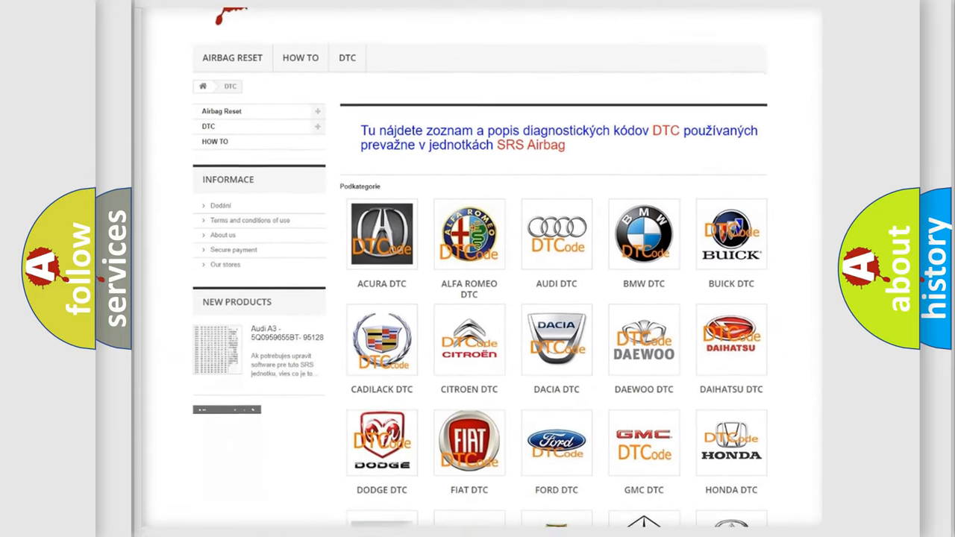
{"action": "scroll", "scroll_direction": "down", "scroll_amount": 3}
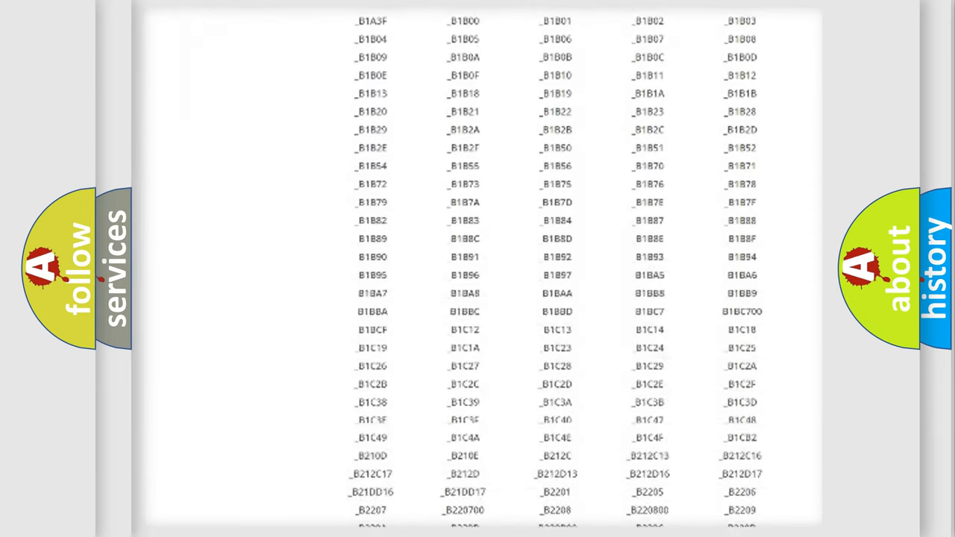
{"action": "scroll", "scroll_direction": "down", "scroll_amount": 3}
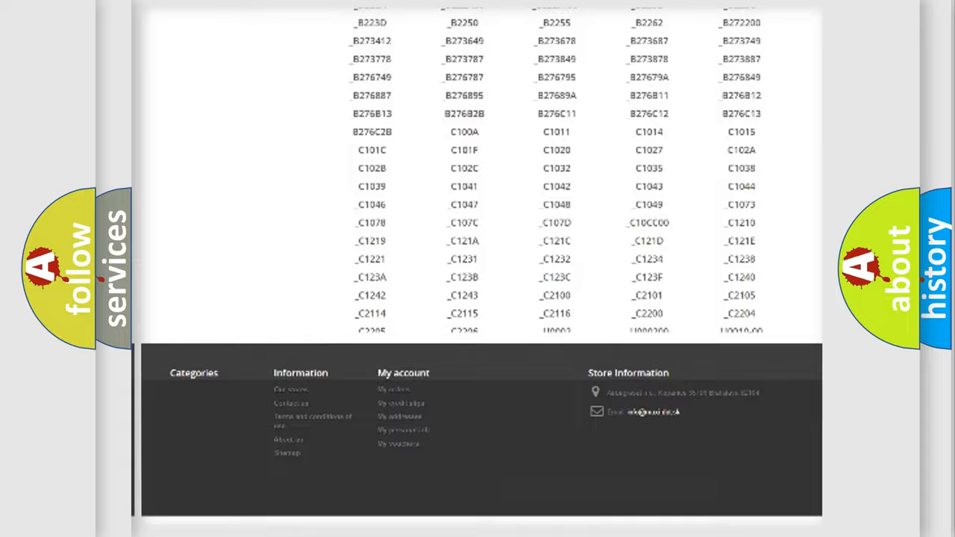
{"action": "scroll", "scroll_direction": "up", "scroll_amount": 3}
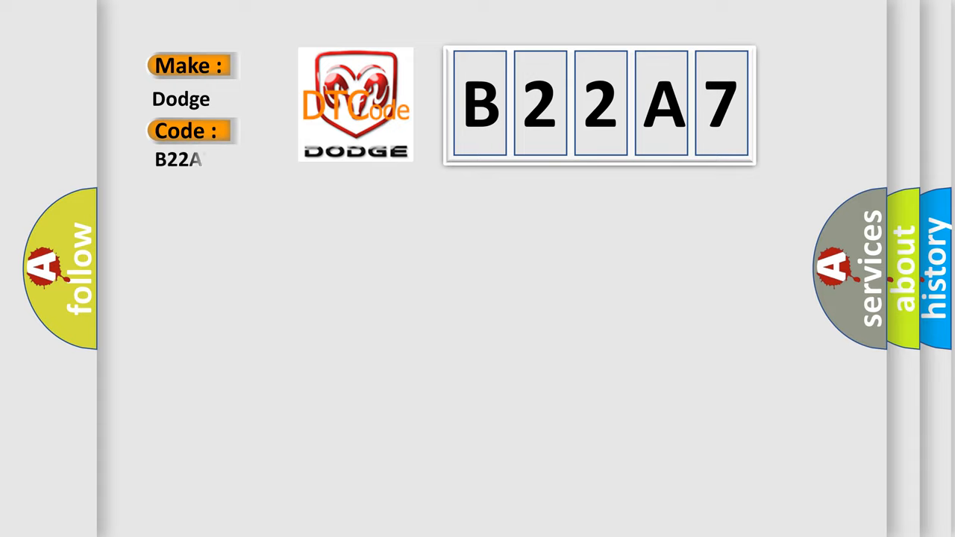
{"action": "type", "text": "7"}
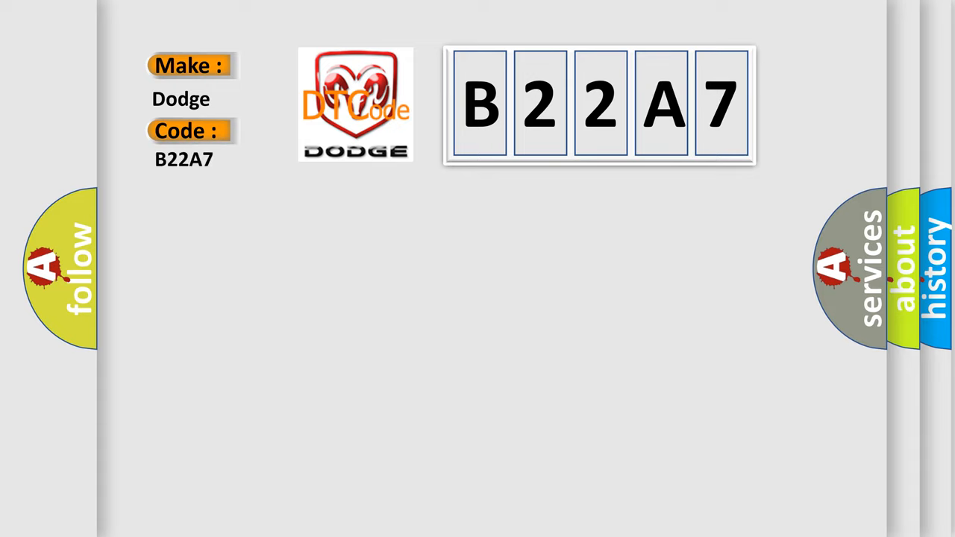